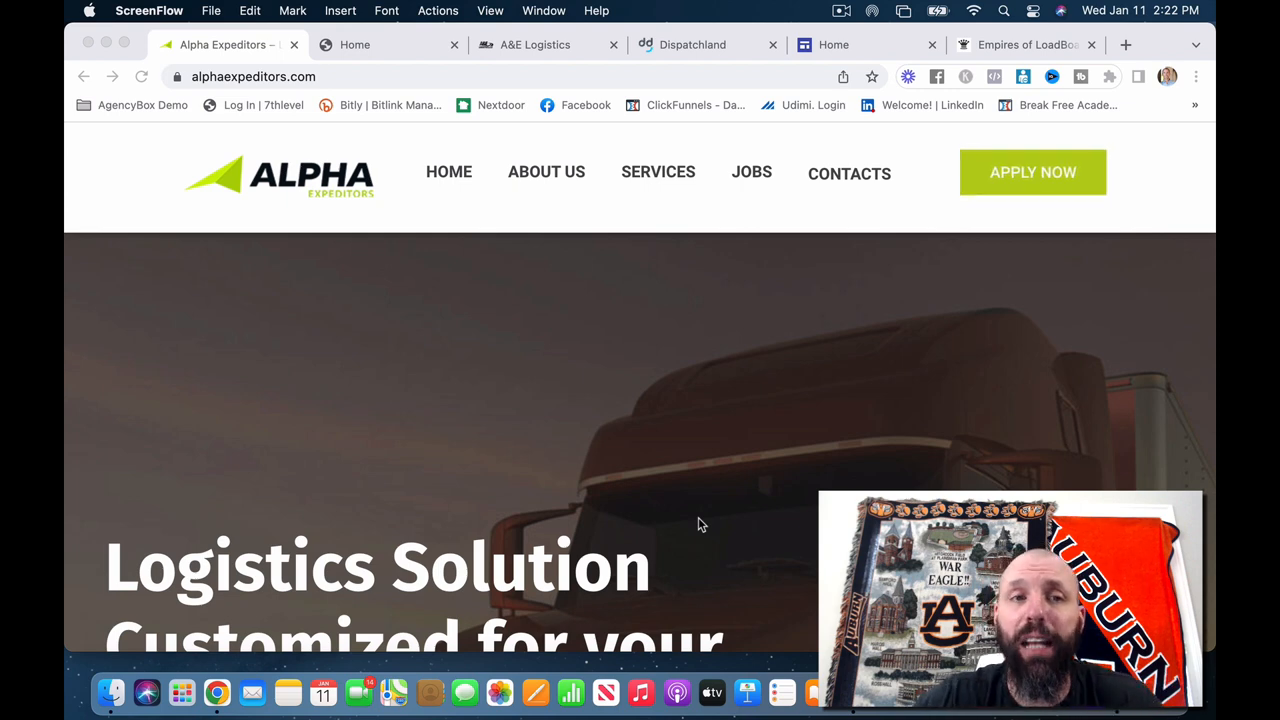
{"action": "mouse_move", "coordinate": [282, 150]}
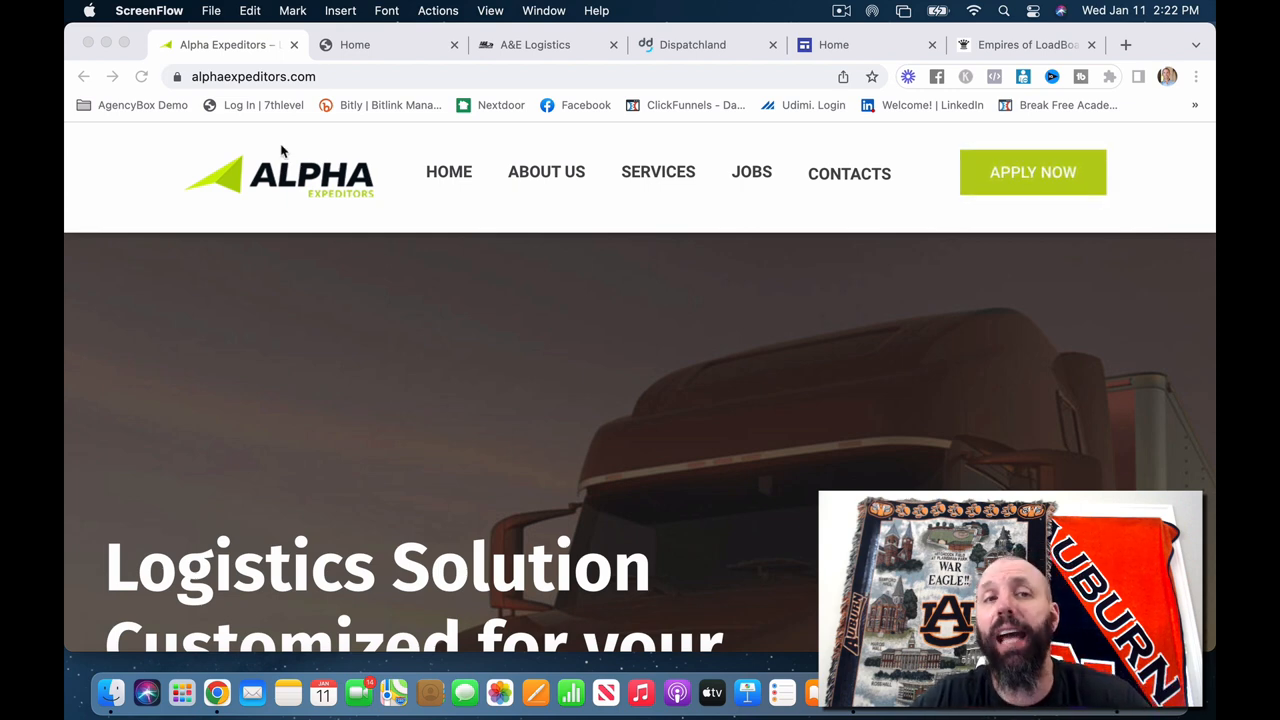
{"action": "mouse_move", "coordinate": [284, 143]}
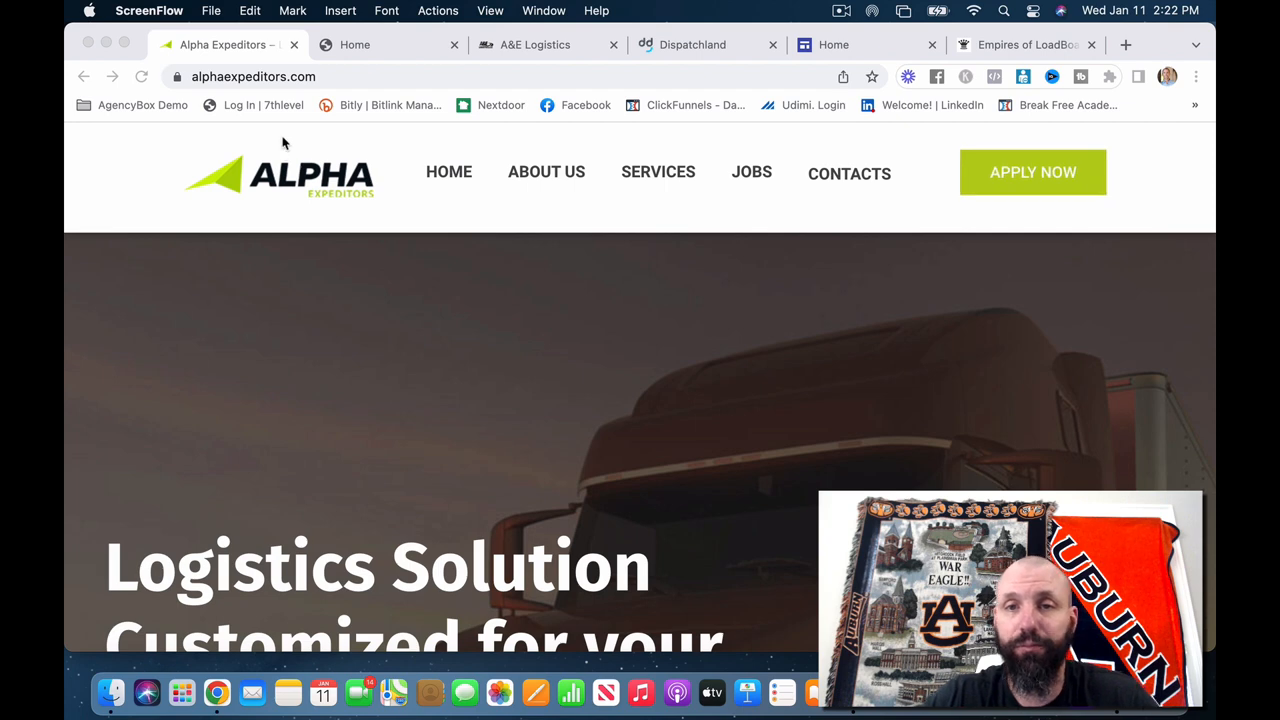
Switch from Alpha Expeditors to the Nitro Logistics homepage (nitrologistics.us) tab.
{"action": "left_click", "coordinate": [355, 44]}
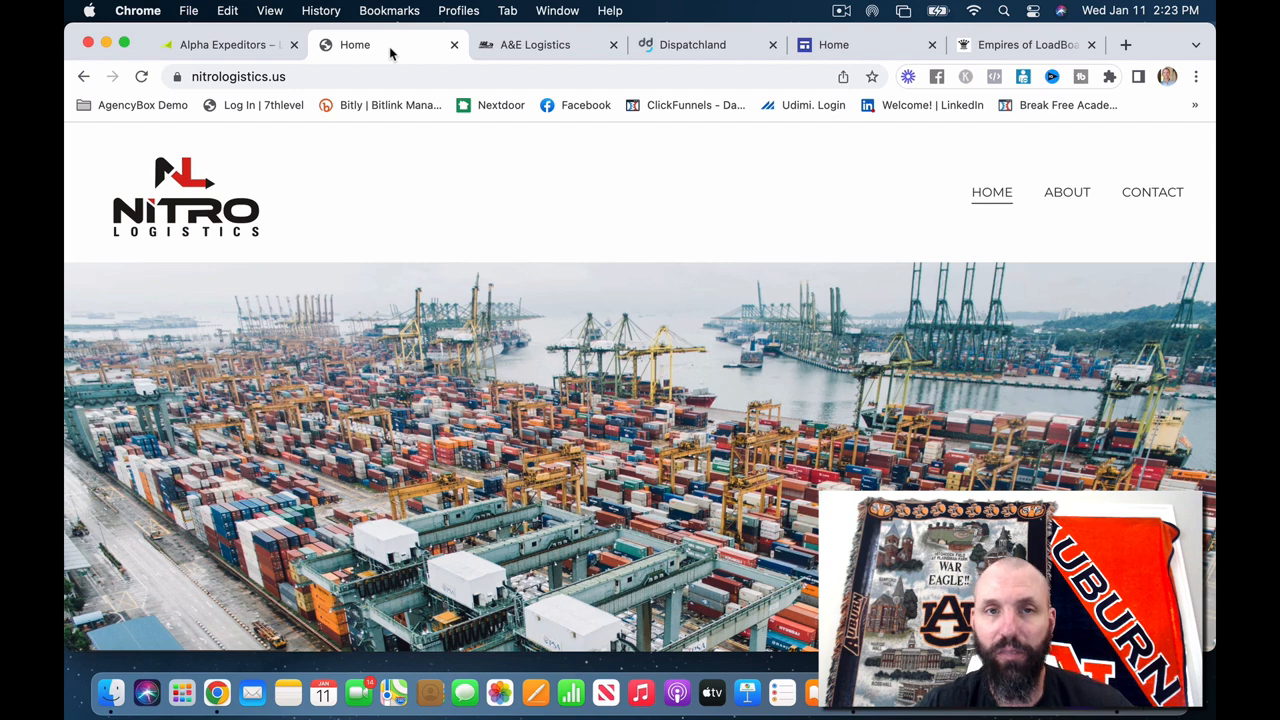
Switch to the A&E Logistics tab showing its 'Who We Are' section.
{"action": "left_click", "coordinate": [534, 44]}
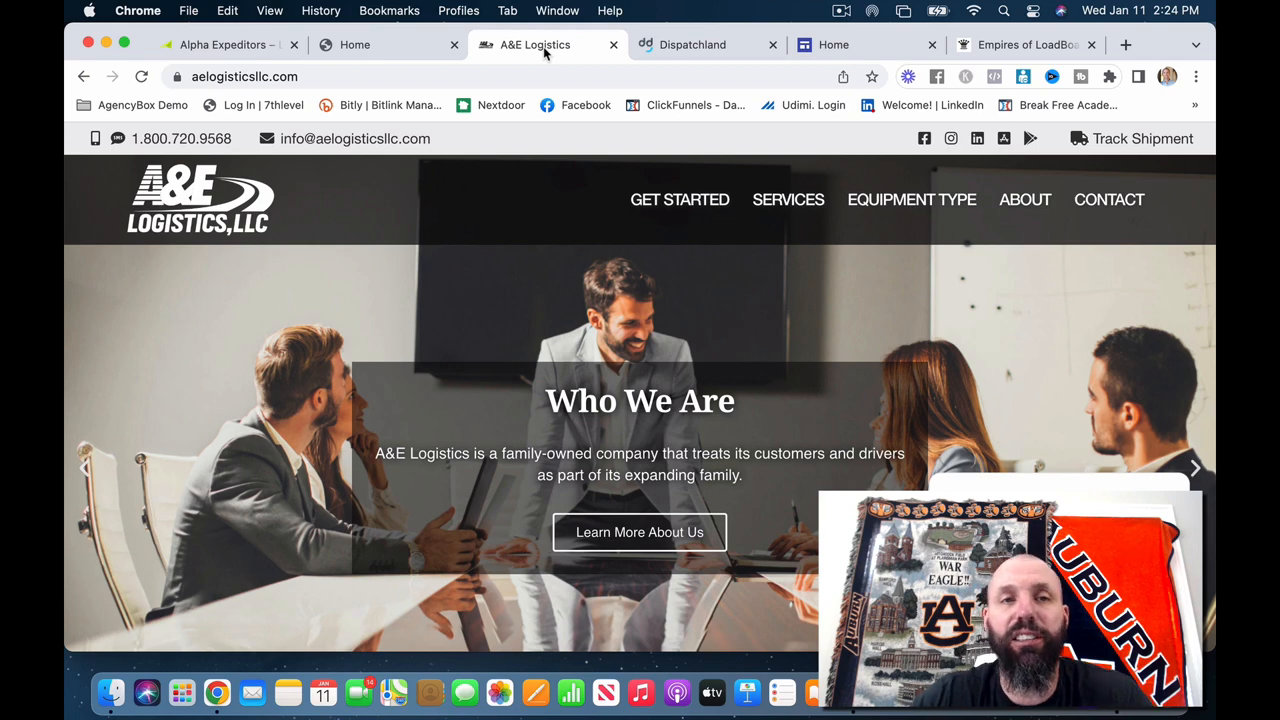
View the Dispatchland site, then move on to the SeaWeb Expeditors homepage.
{"action": "left_click", "coordinate": [692, 44]}
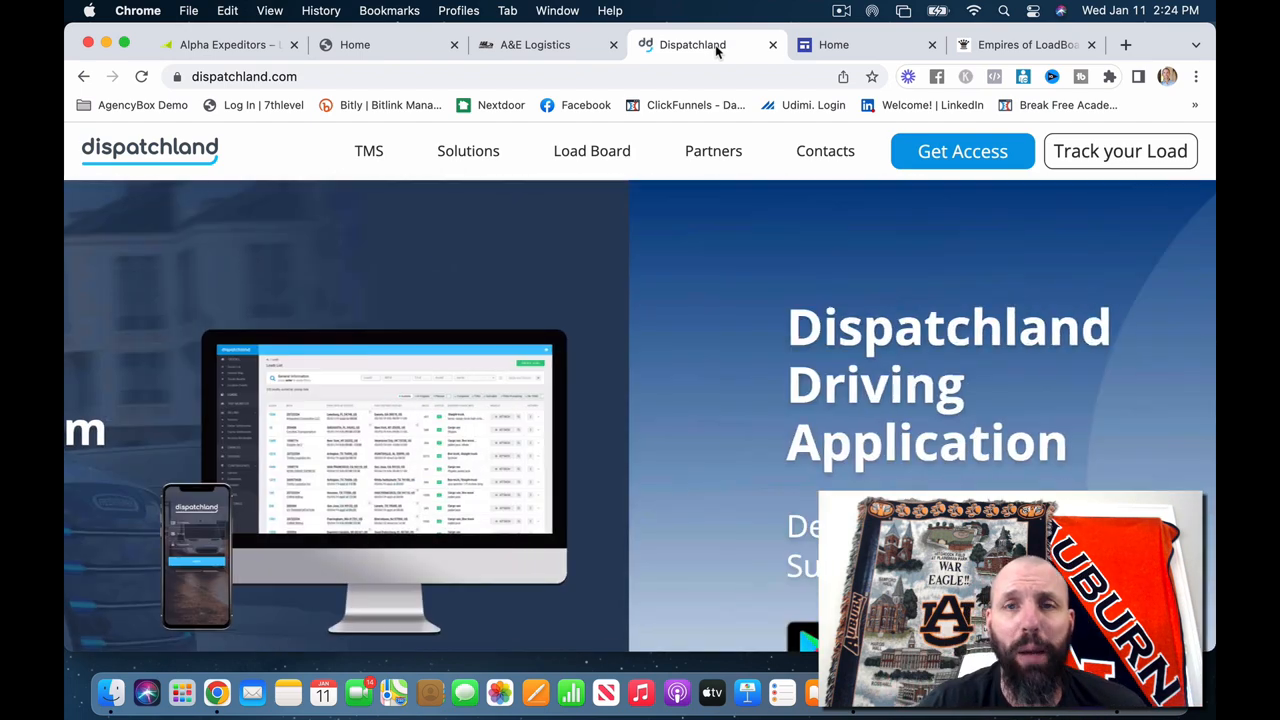
{"action": "left_click", "coordinate": [865, 44]}
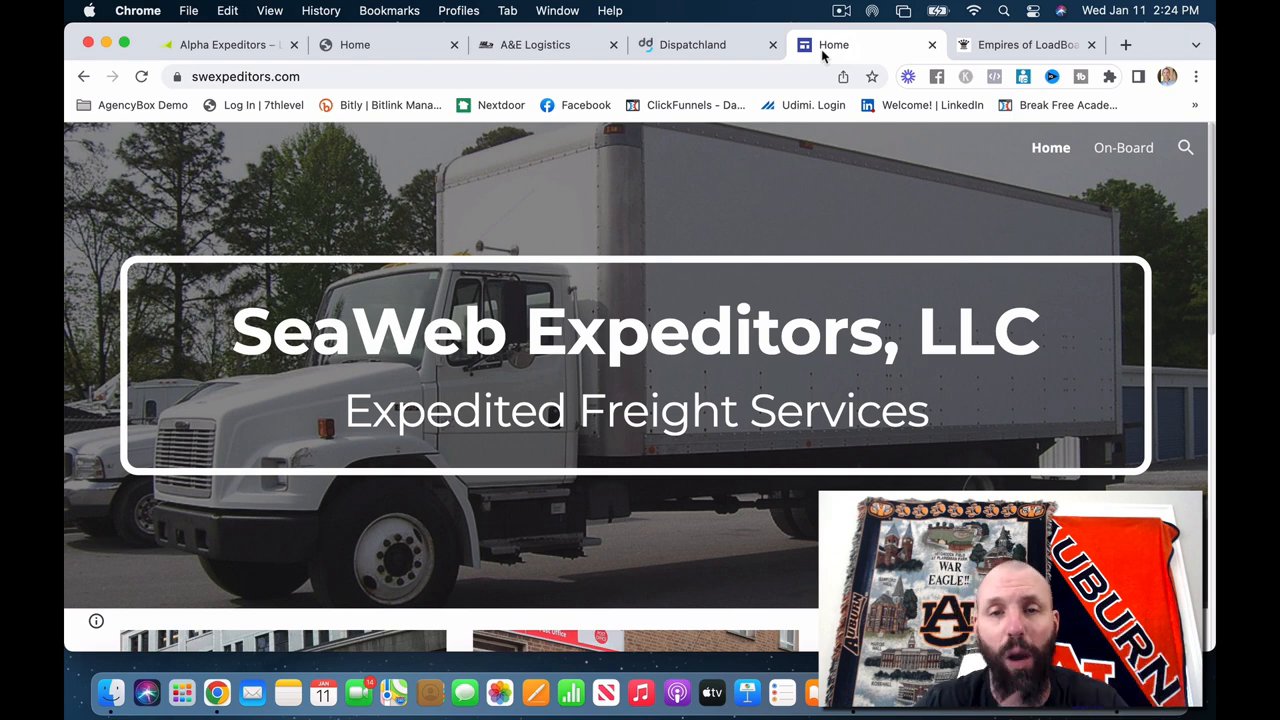
Switch to the last tab, the empireload.com homepage advertising load booking.
{"action": "left_click", "coordinate": [1025, 44]}
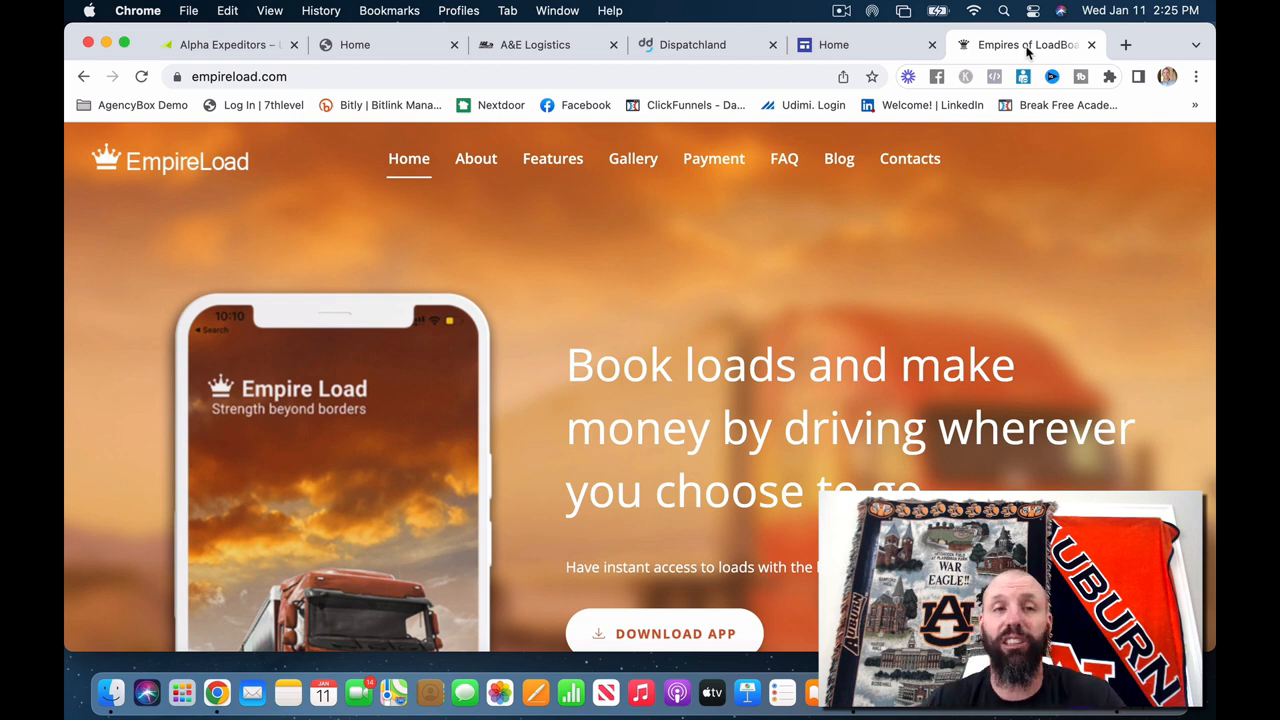
Revisit the Alpha Expeditors tab, then return to Nitro Logistics.
{"action": "left_click", "coordinate": [220, 44]}
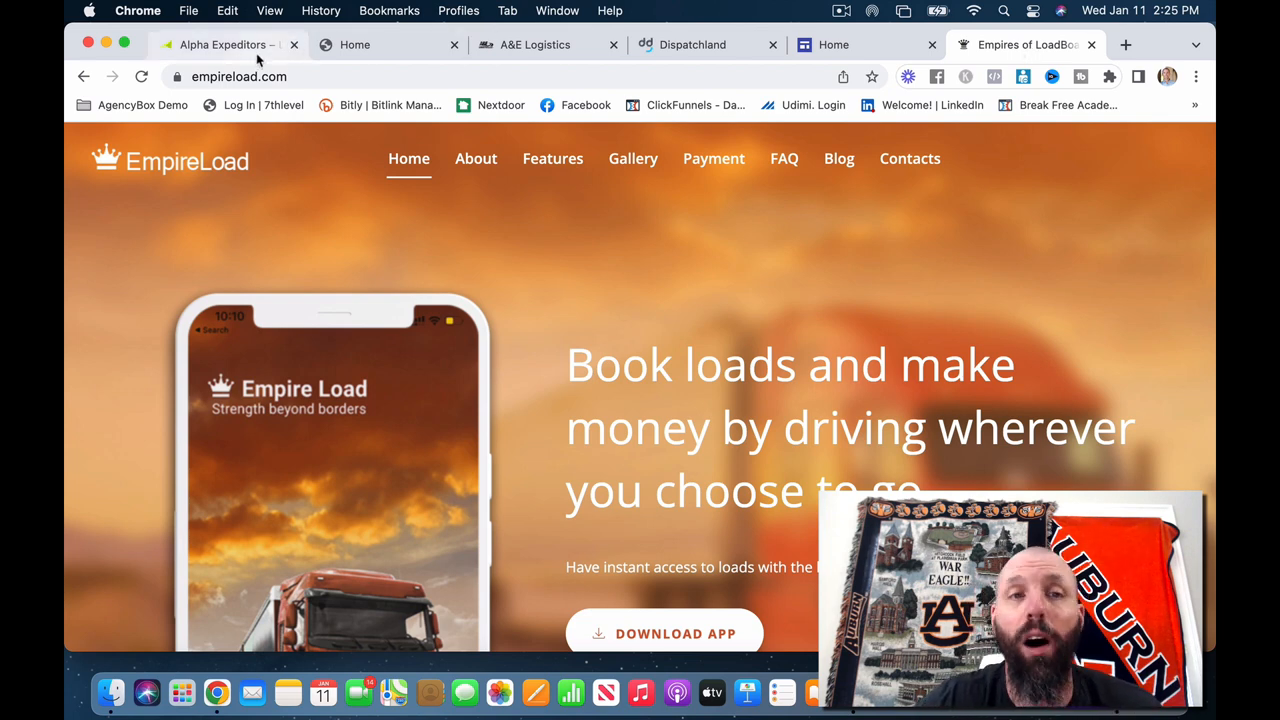
{"action": "left_click", "coordinate": [220, 44]}
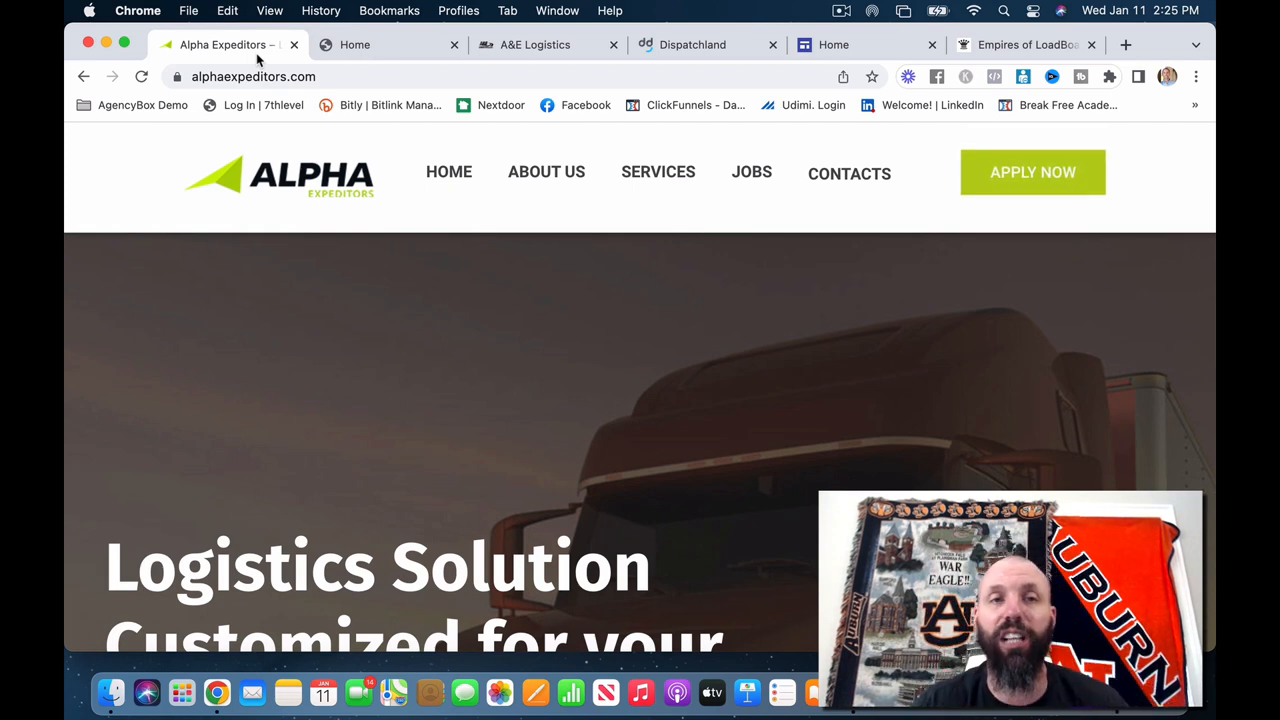
{"action": "left_click", "coordinate": [354, 44]}
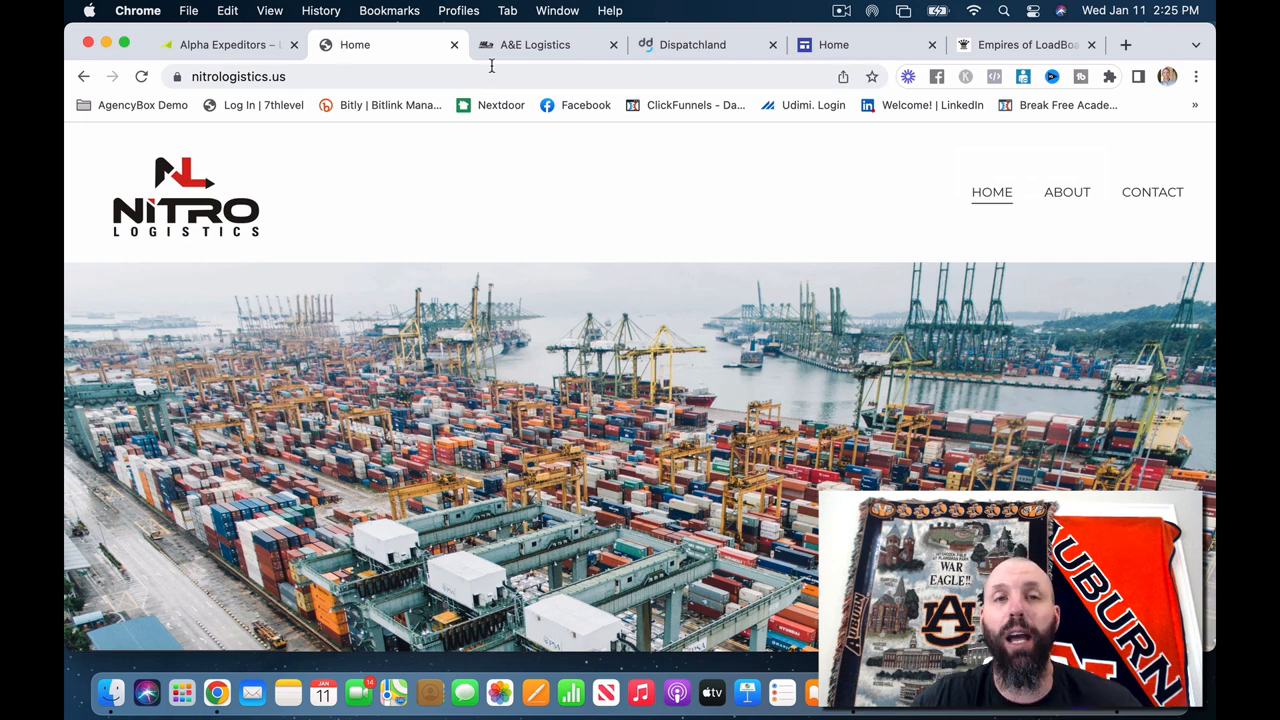
Cycle through A&E Logistics, Dispatchland, SeaWeb Expeditors and EmpireLoad tabs in turn.
{"action": "left_click", "coordinate": [535, 44]}
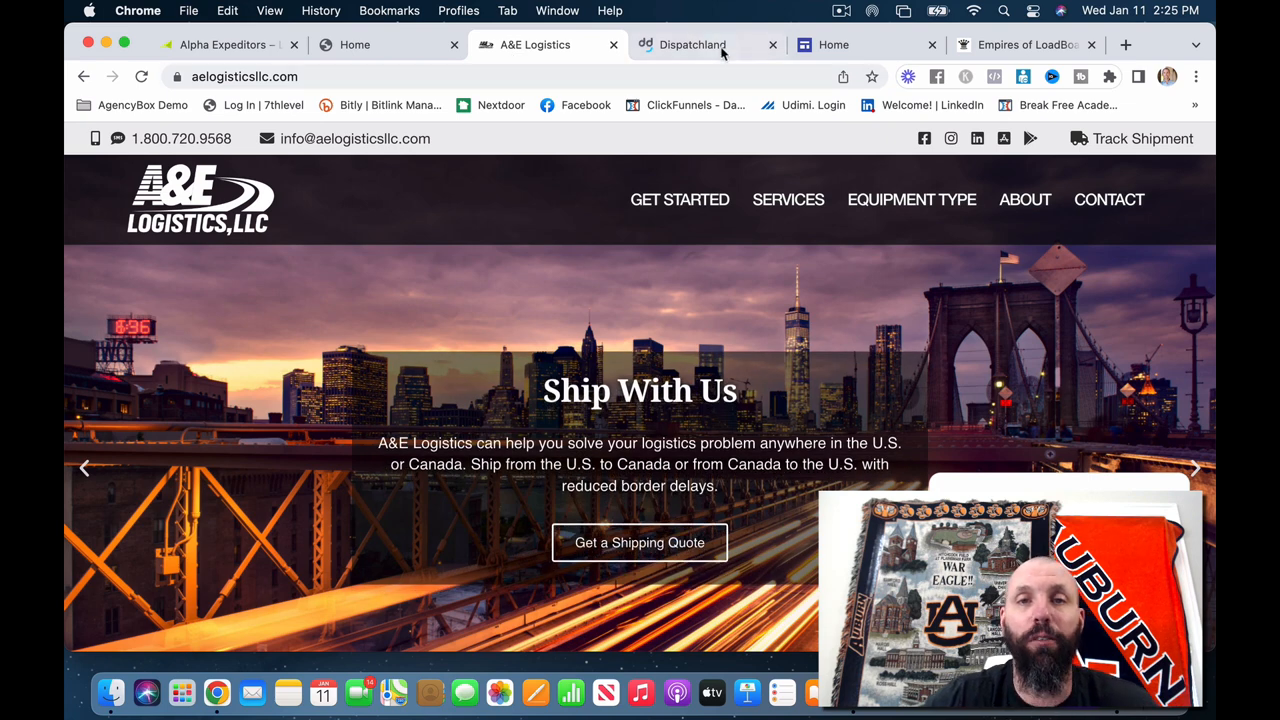
{"action": "left_click", "coordinate": [692, 44]}
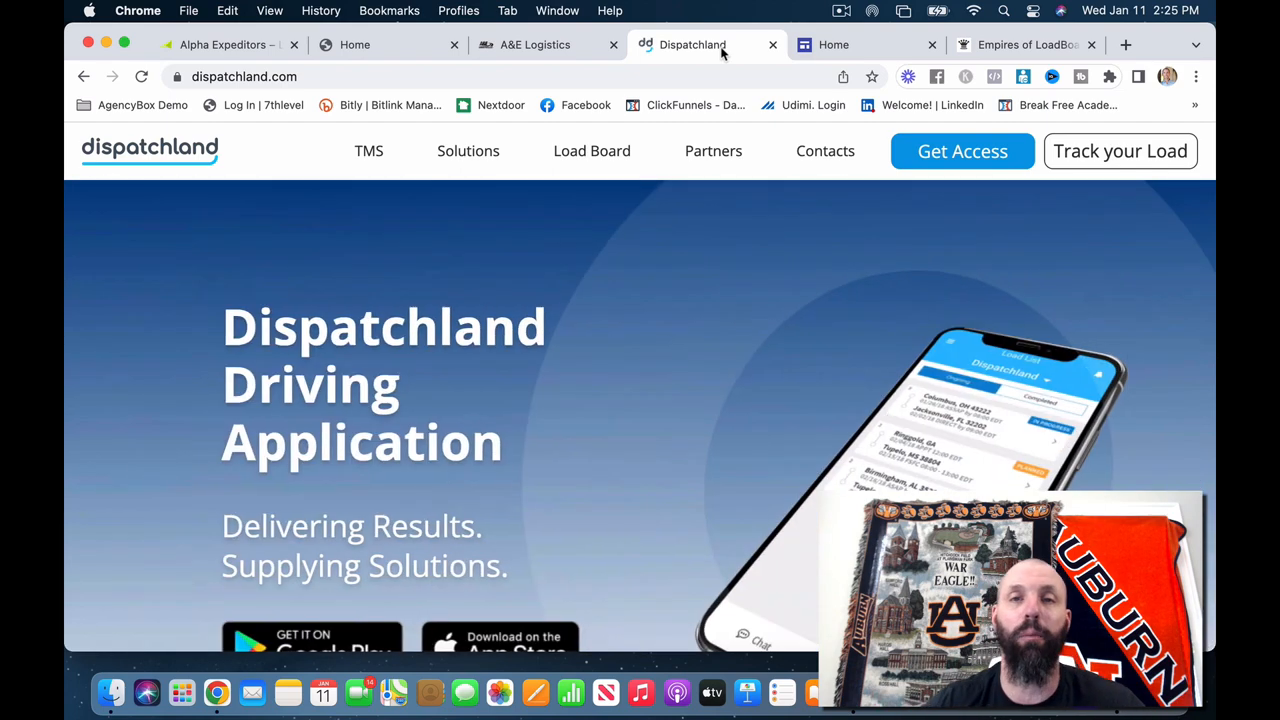
{"action": "left_click", "coordinate": [865, 44]}
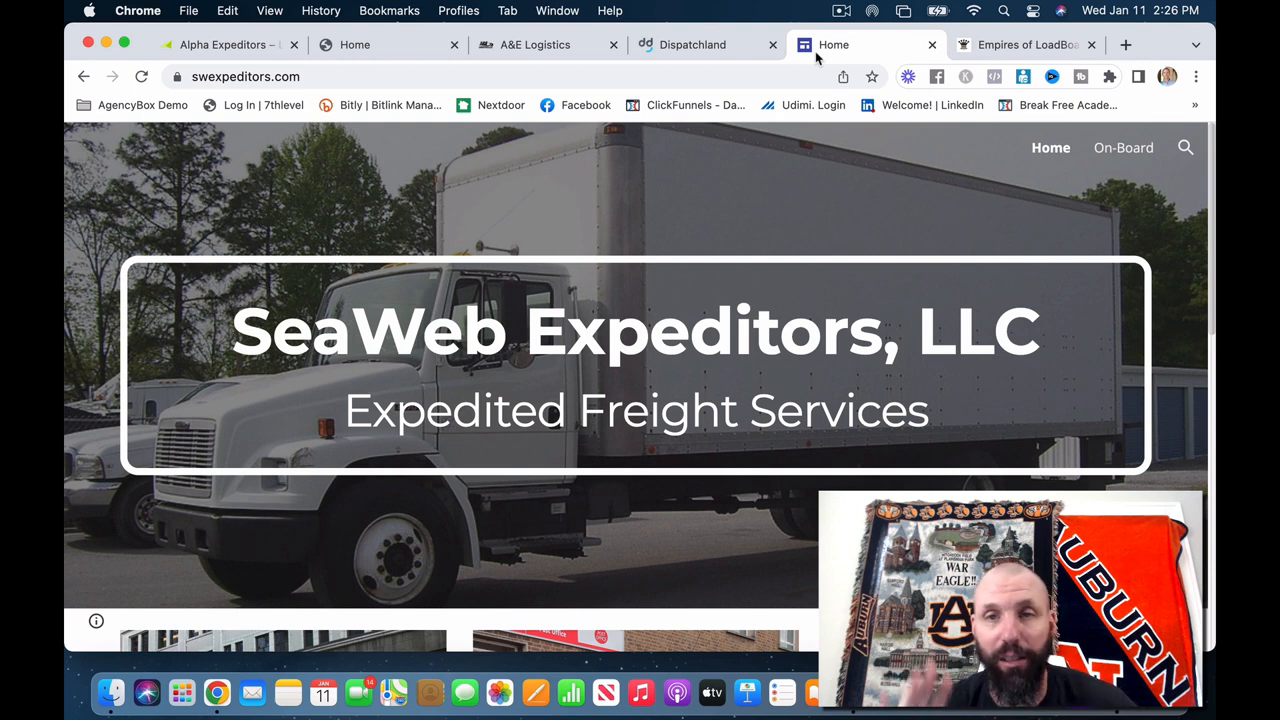
{"action": "left_click", "coordinate": [1020, 44]}
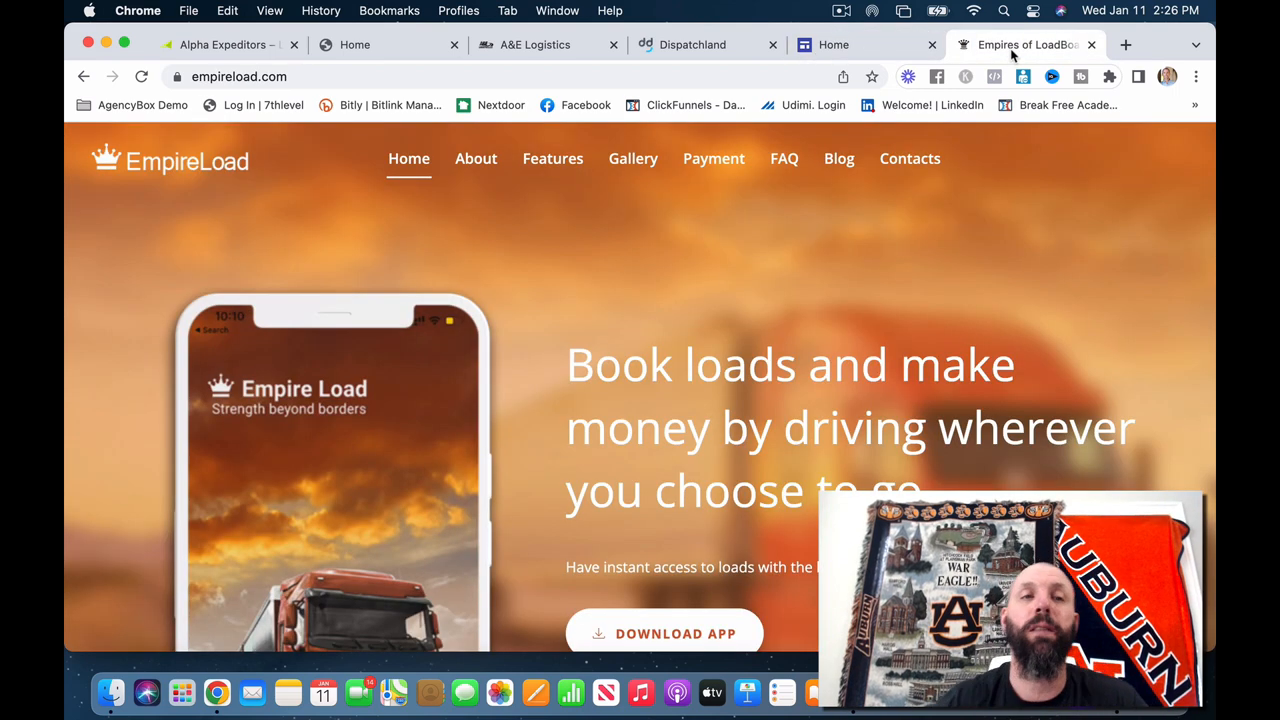